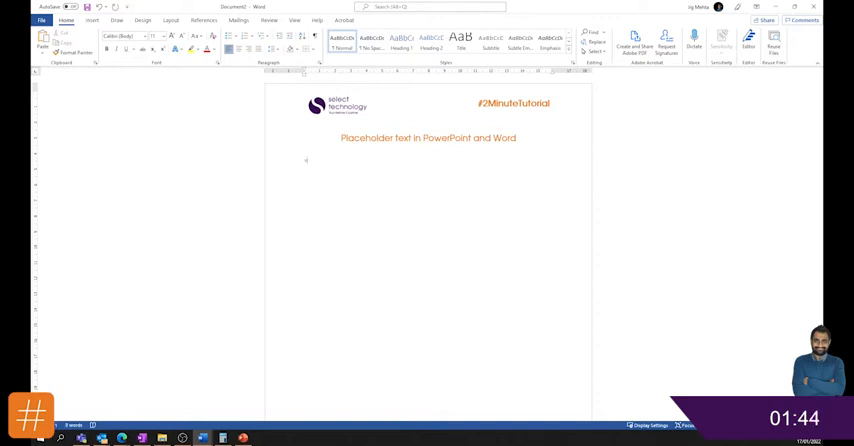
# Generate Lorem ipsum placeholder paragraphs below the title with the =lorem() code.
pyautogui.write('lorem(')
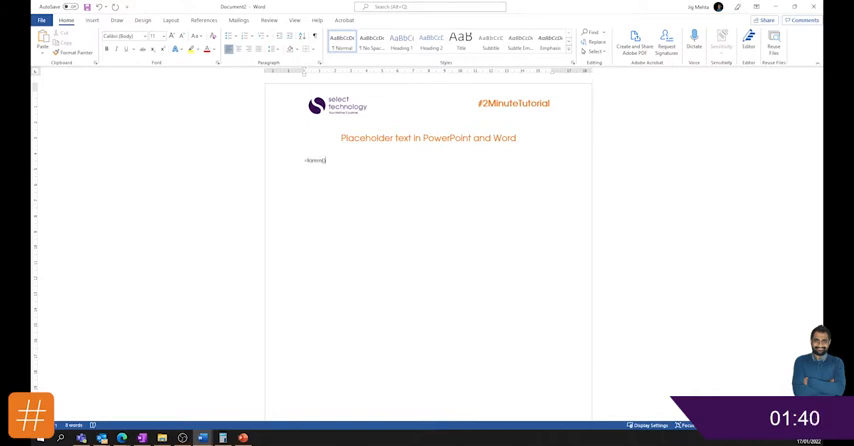
pyautogui.press('enter')
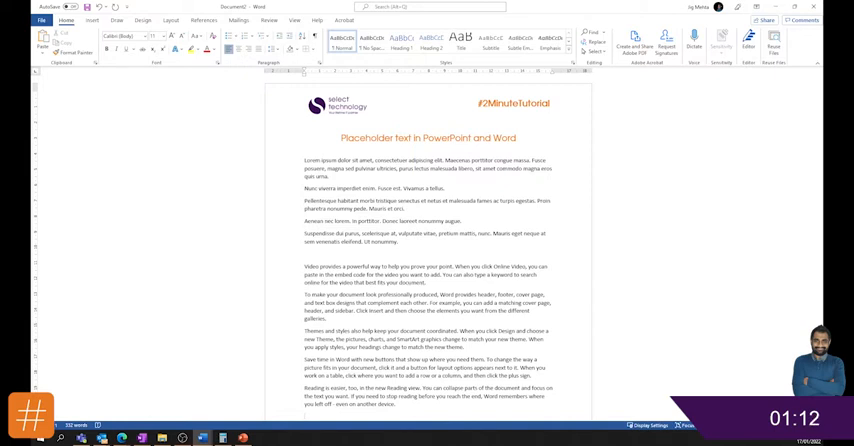
pyautogui.scroll(-3)
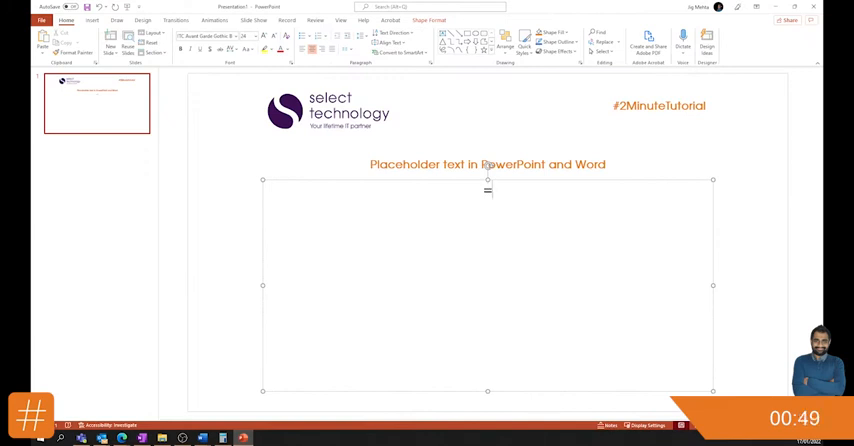
# Generate 'The quick brown fox' sample paragraphs in the slide text box via =lorem() then =rand().
pyautogui.write('=lorem()')
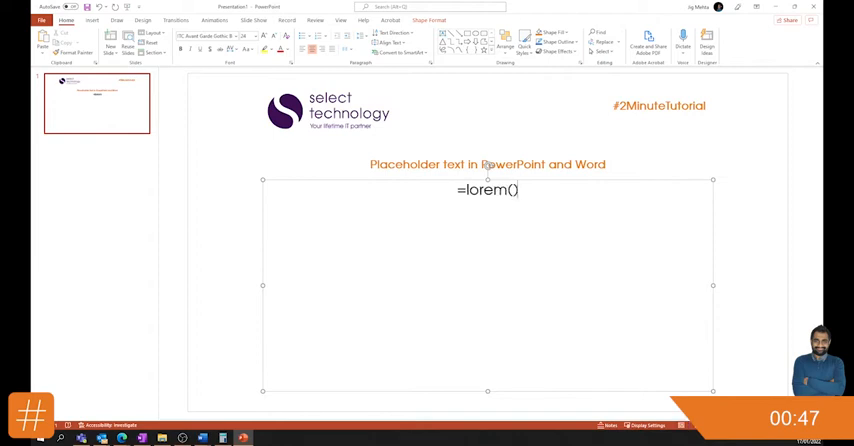
pyautogui.press('enter')
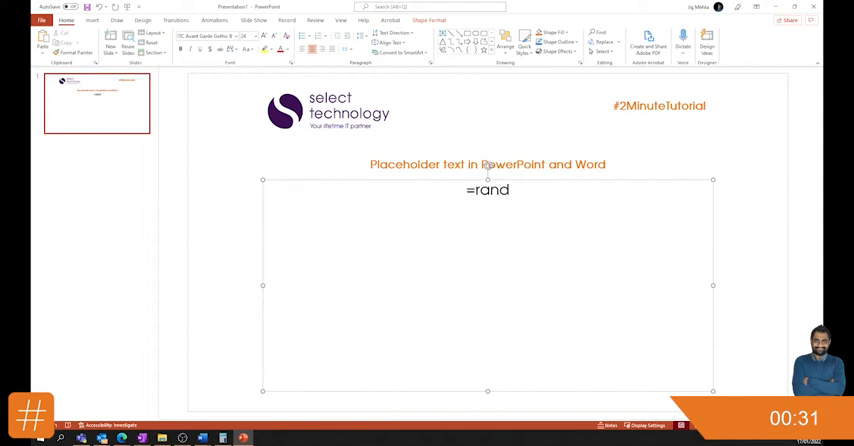
pyautogui.press('enter')
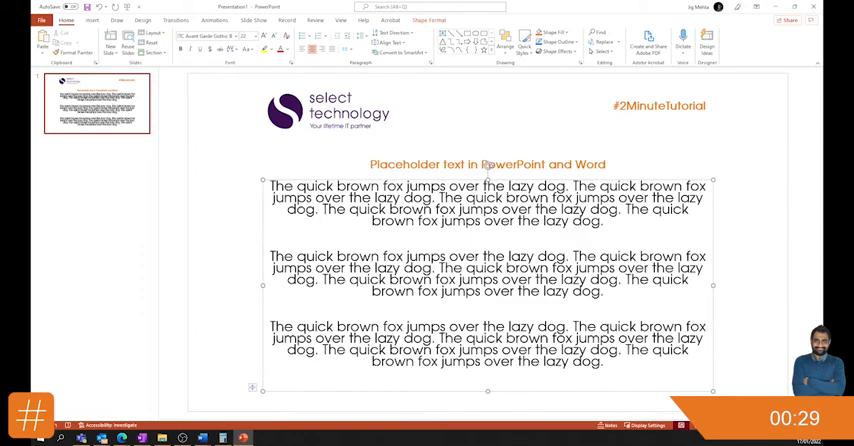